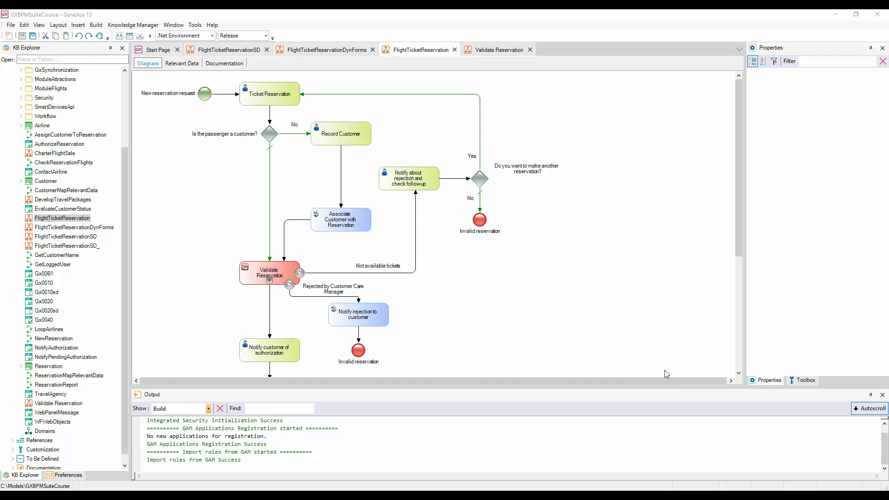
mouse_move(56, 481)
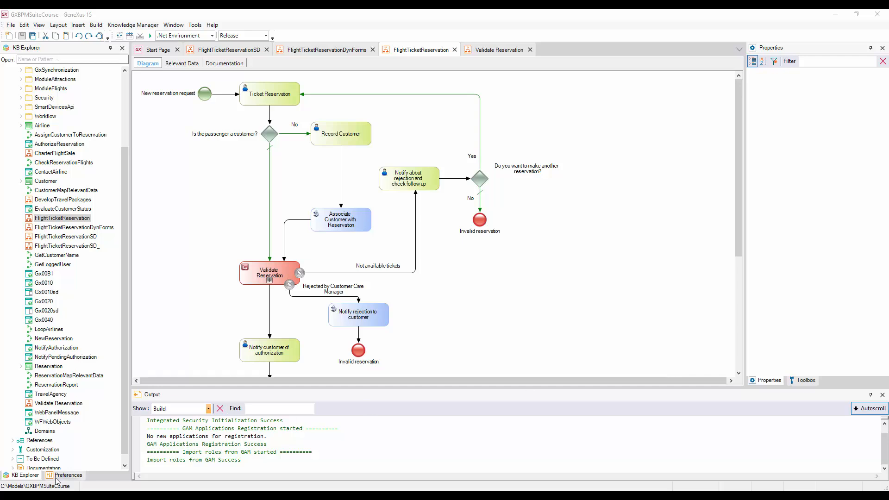
Step: Add workflow roles TravelAgencyEmployee and TravelAgencyManager with descriptions in Preferences > Workflow > Roles
left_click(67, 478)
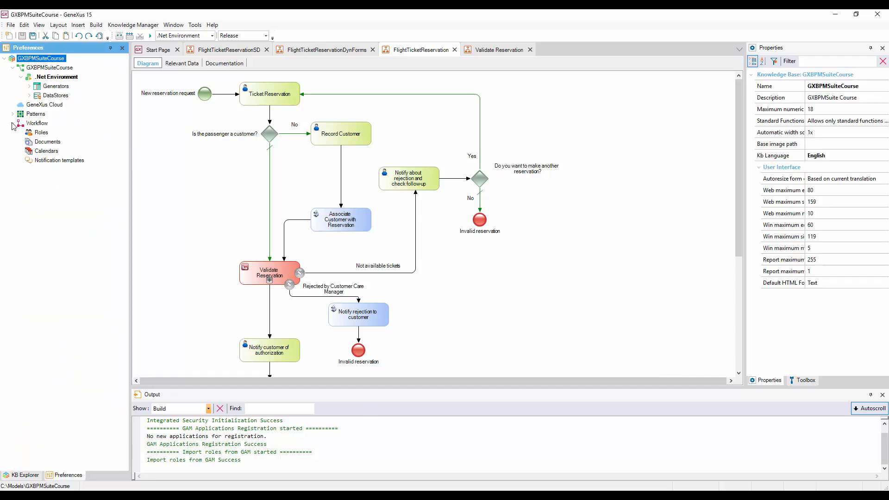
double_click(41, 132)
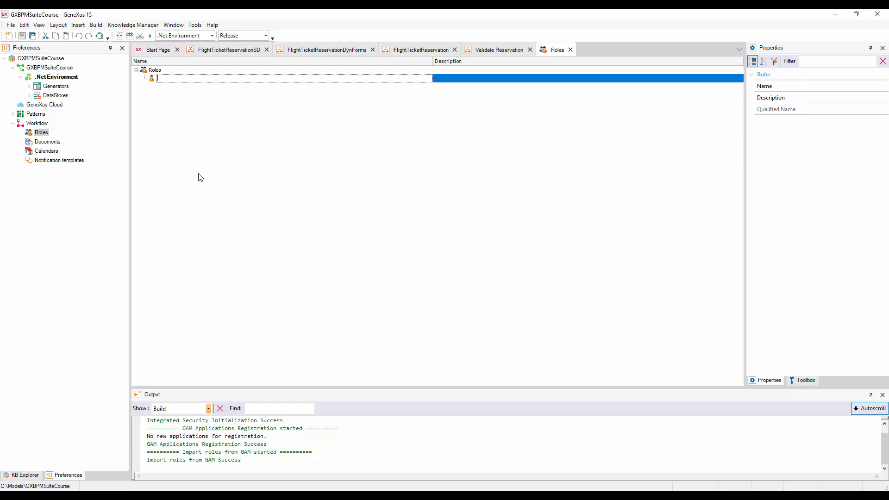
type("TravelAgency")
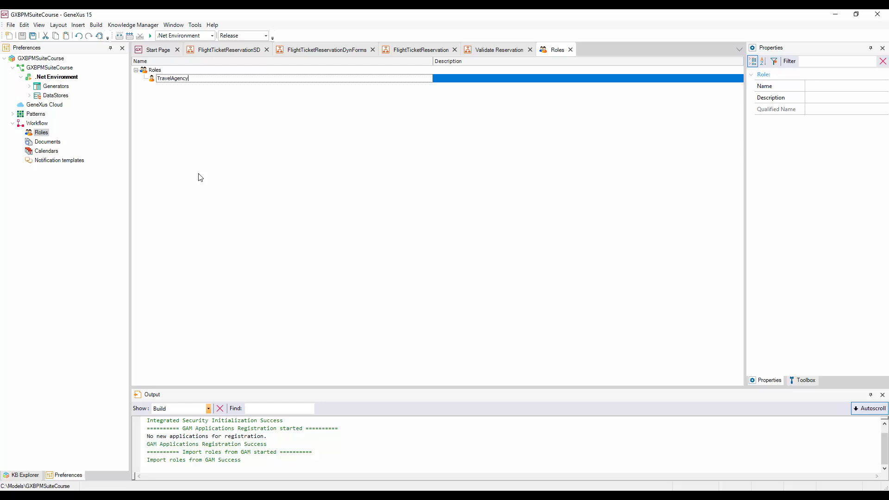
type("Employee")
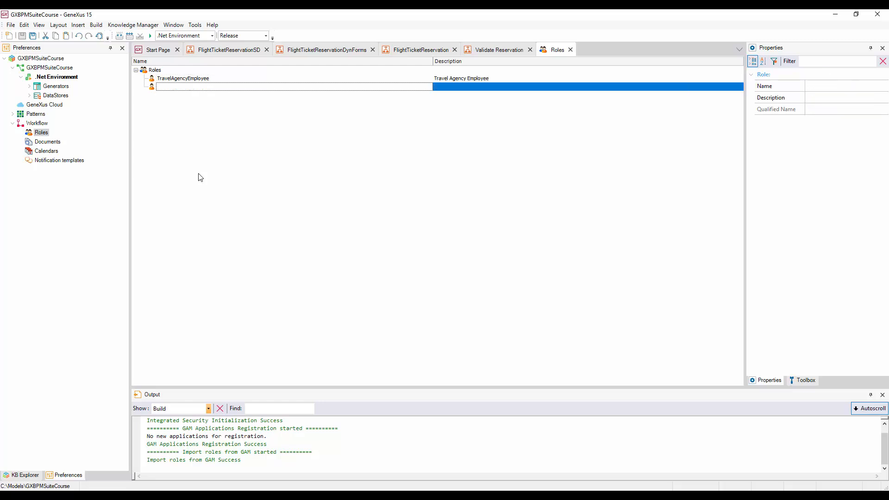
type("TravelAgencyManager")
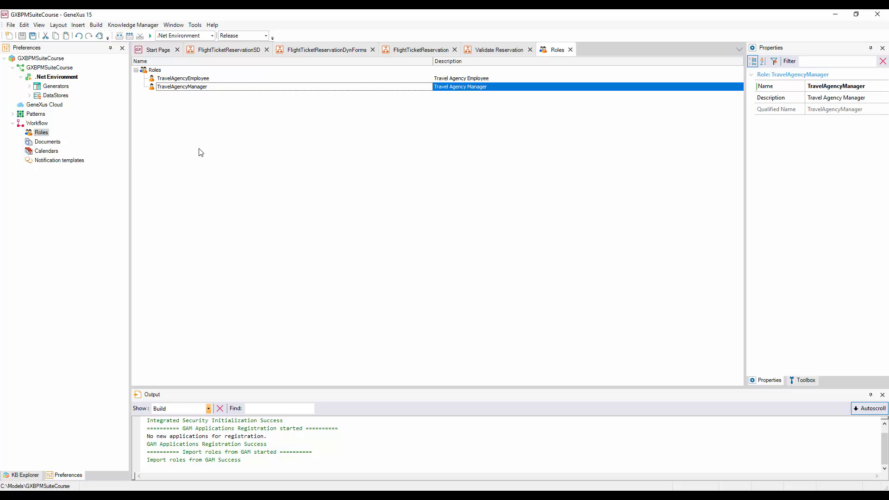
left_click(419, 50)
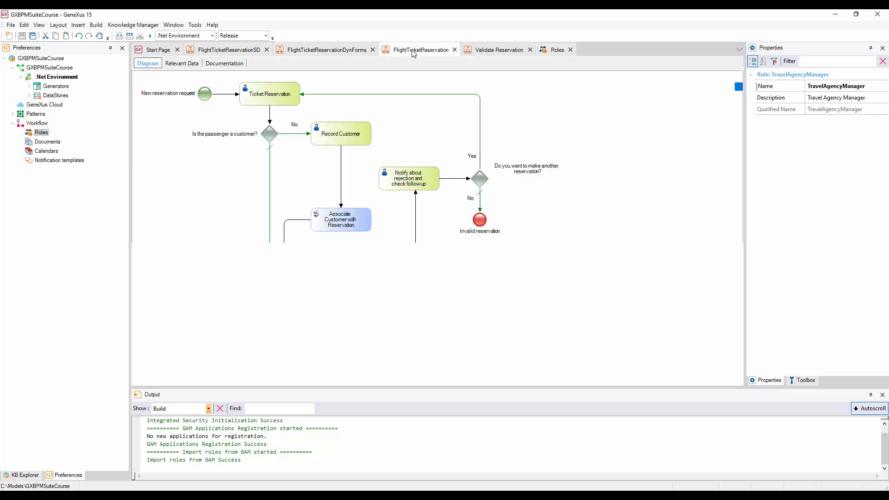
Step: Assign the TravelAgencyEmployee role to the Ticket Reservation task
scroll("down", 3)
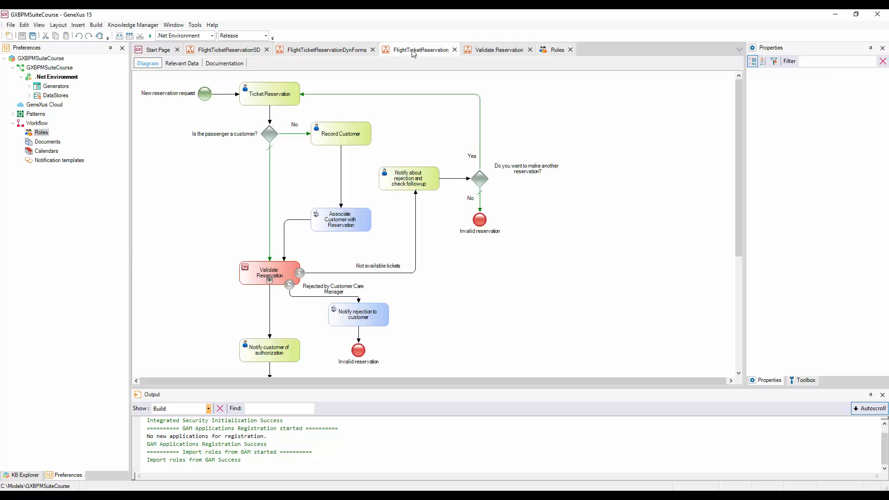
left_click(270, 93)
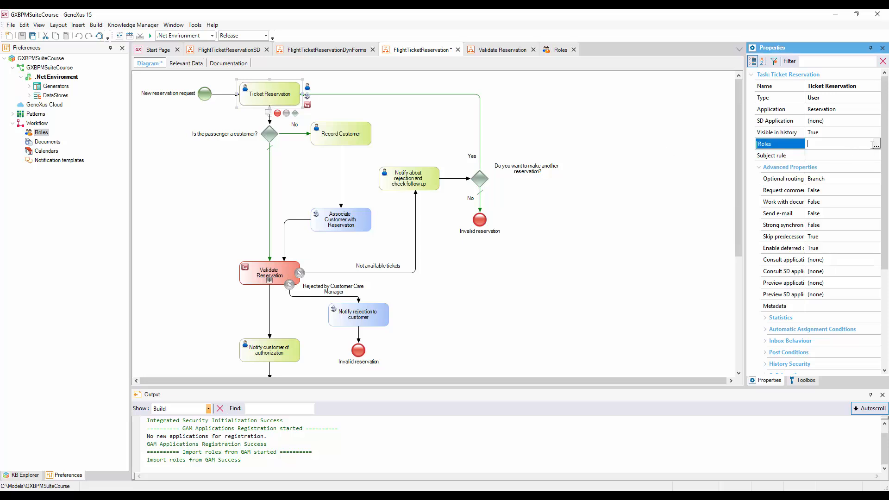
left_click(876, 143)
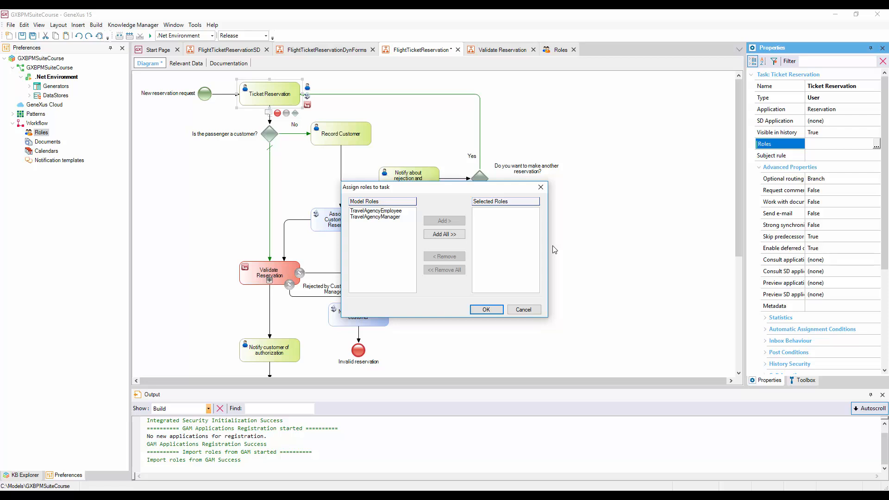
mouse_move(377, 217)
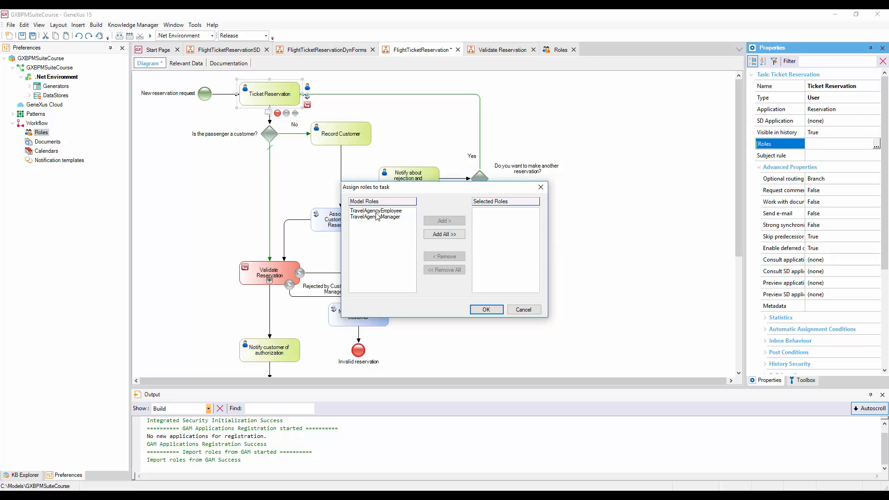
left_click(375, 211)
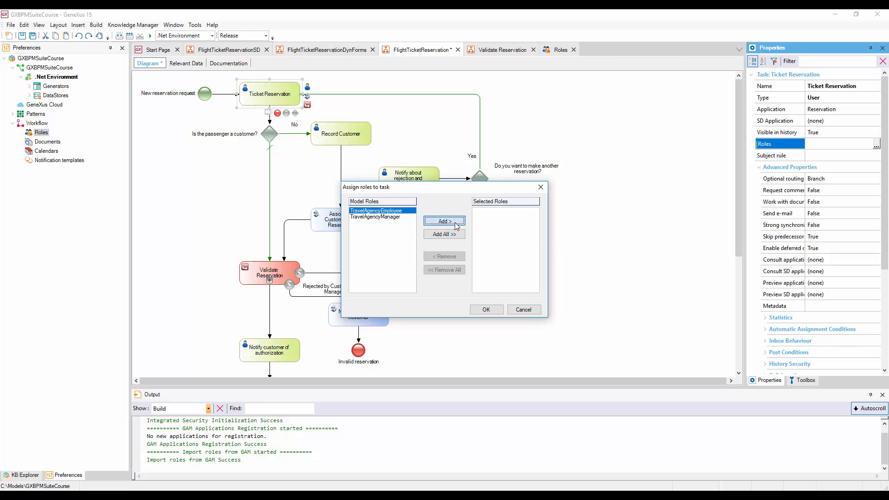
left_click(444, 222)
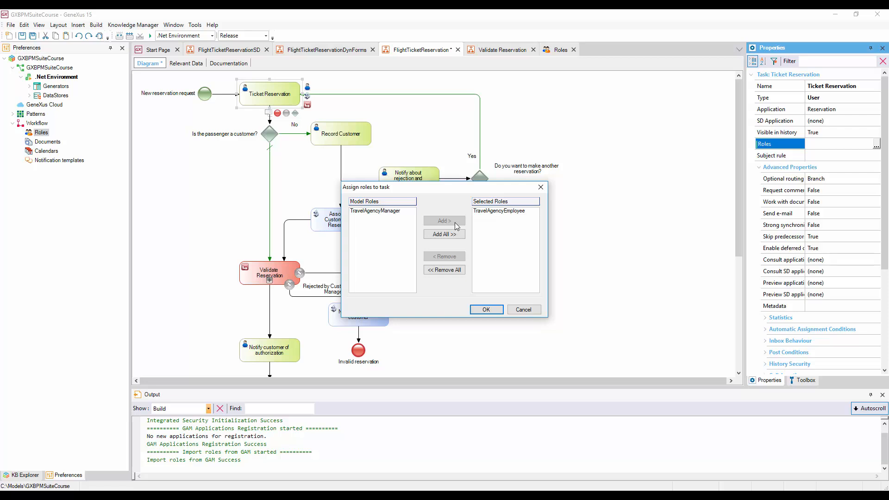
mouse_move(489, 309)
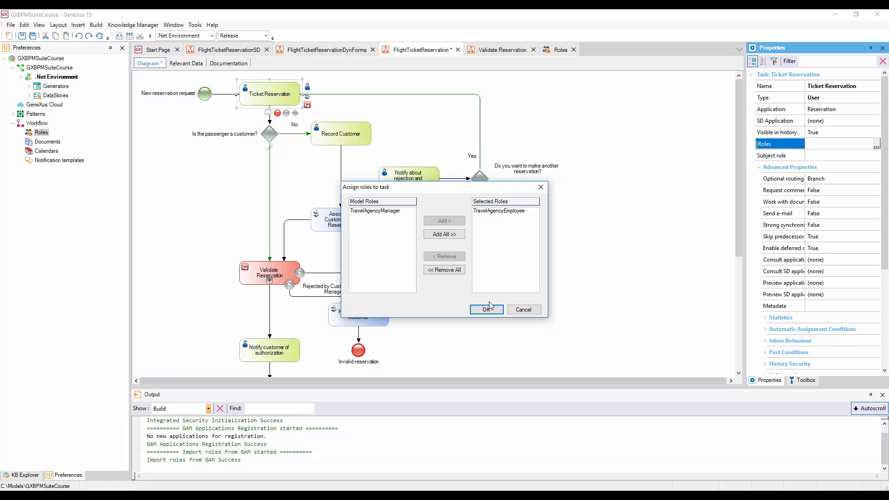
left_click(486, 309)
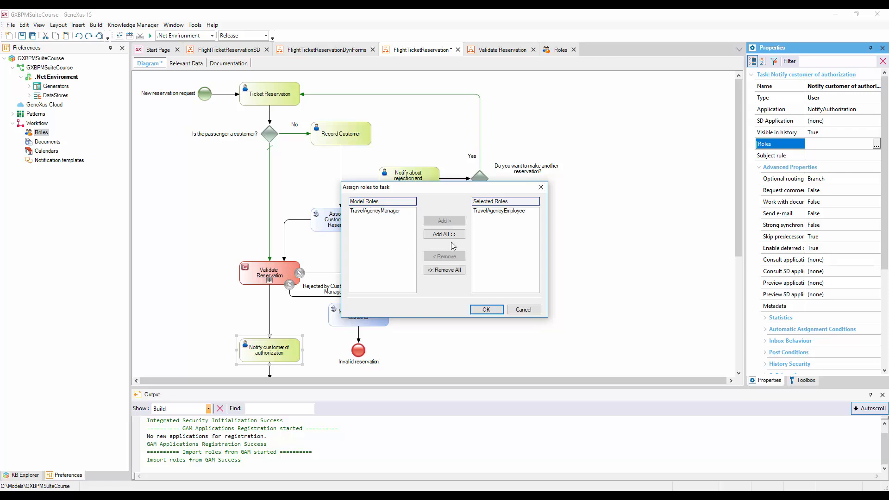
Step: Assign the TravelAgencyEmployee role to the Notify customer of authorization task
left_click(486, 309)
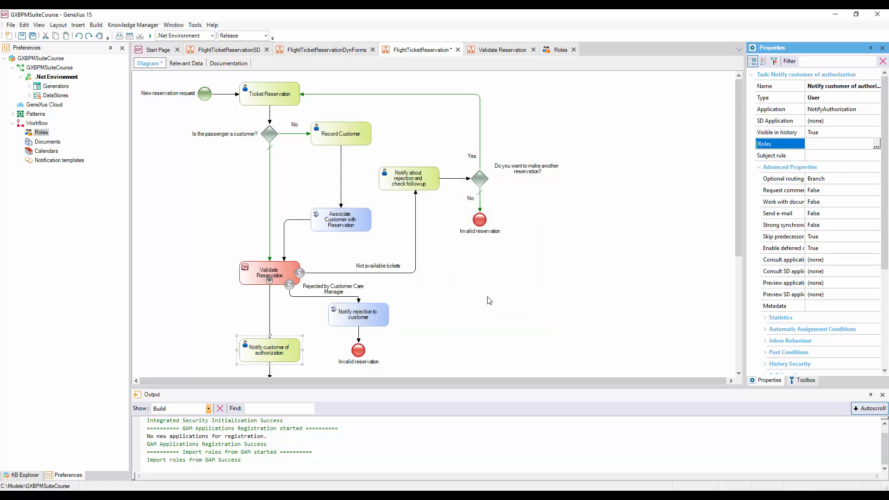
Step: Assign TravelAgencyEmployee to Contact airlines and Add customer information in the Validate Reservation subprocess
left_click(501, 50)
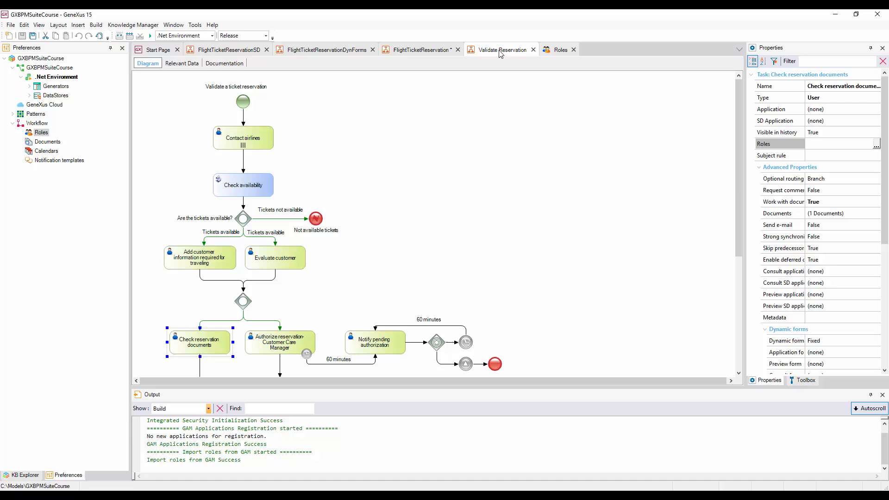
mouse_move(365, 160)
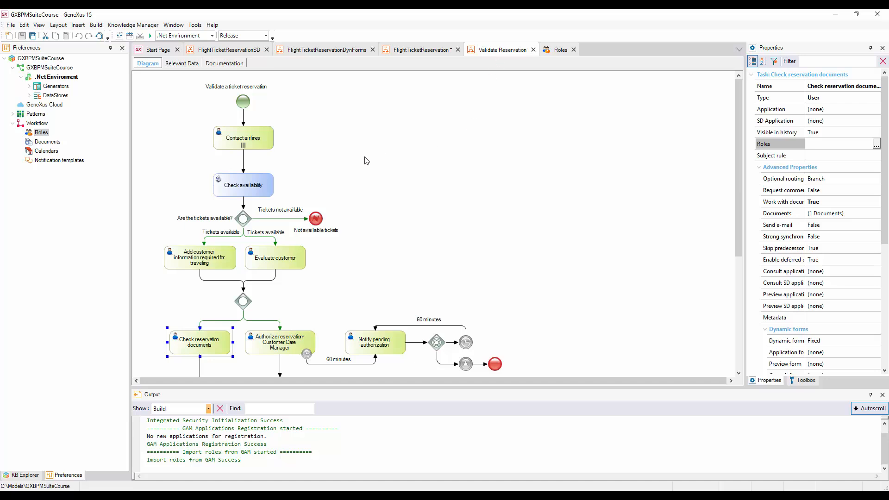
left_click(243, 138)
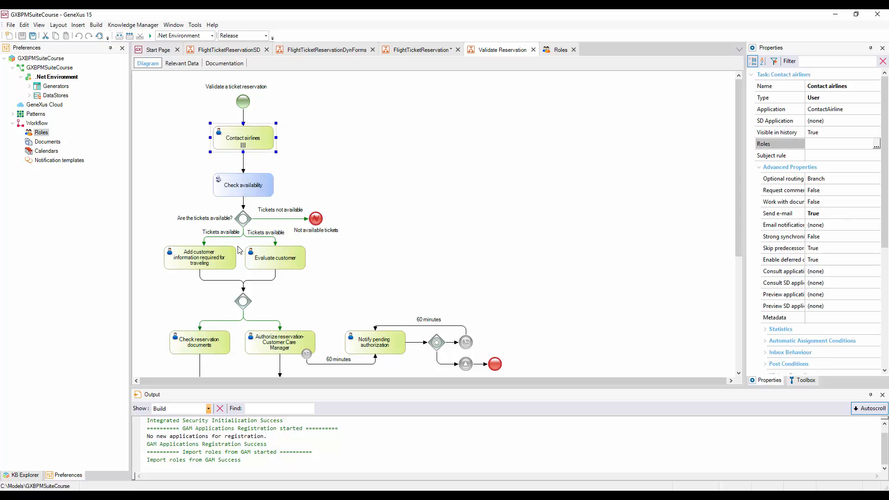
left_click(199, 256)
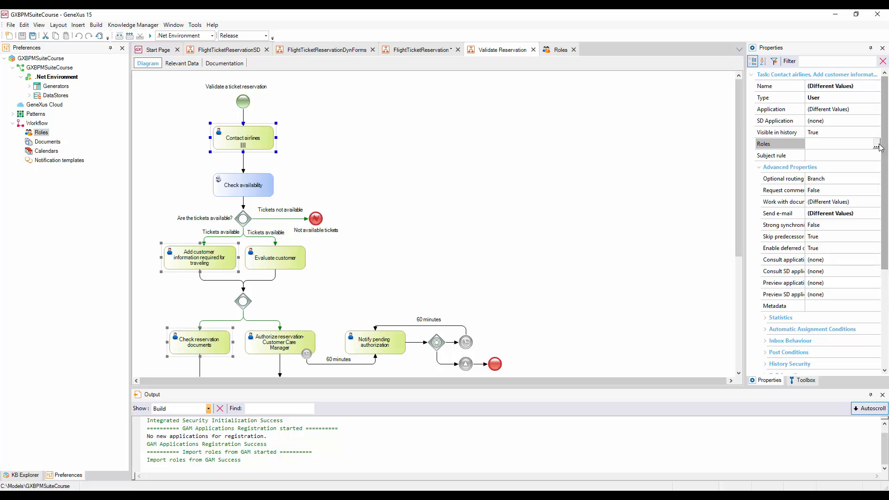
left_click(877, 144)
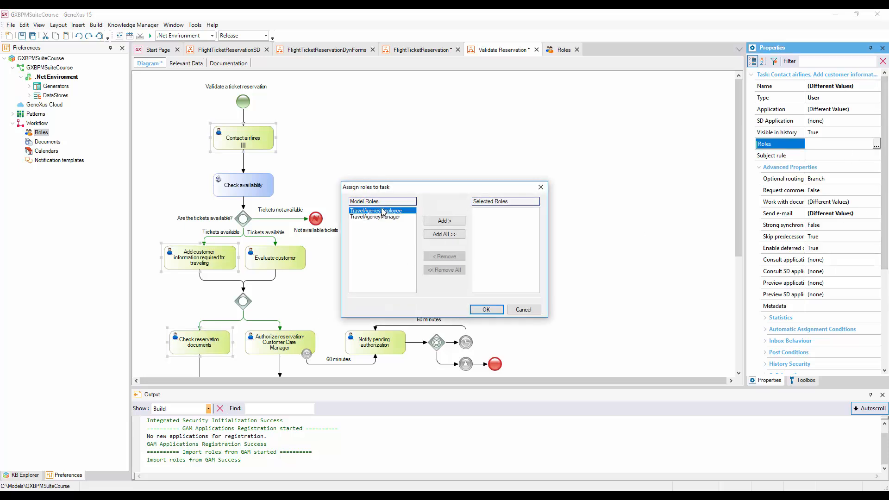
left_click(444, 221)
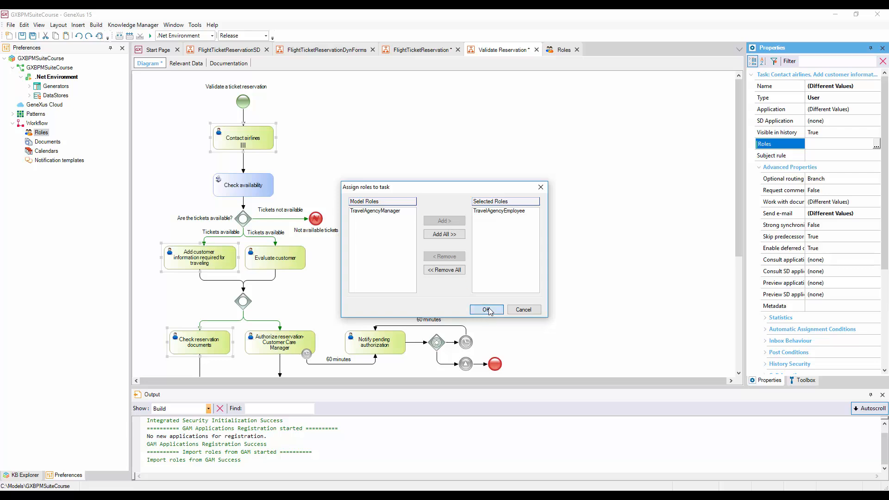
left_click(486, 310)
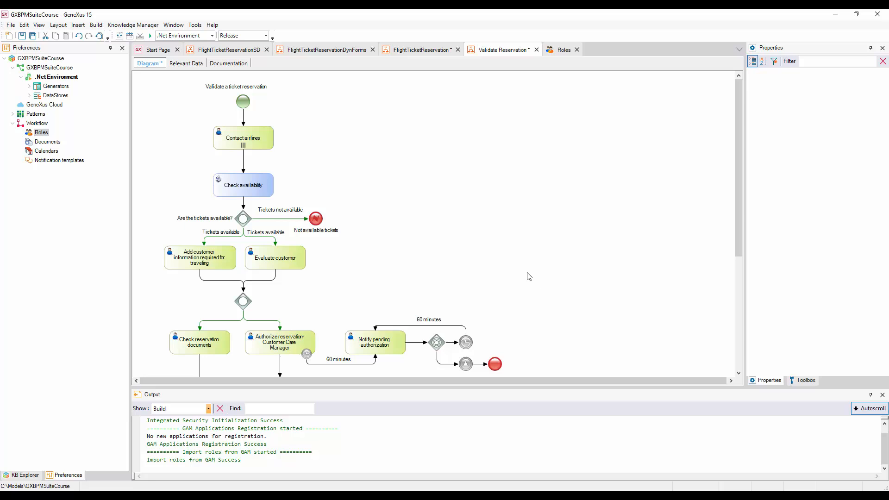
Step: Select Evaluate customer and Authorize reservation together and assign them a workflow role
left_click(275, 257)
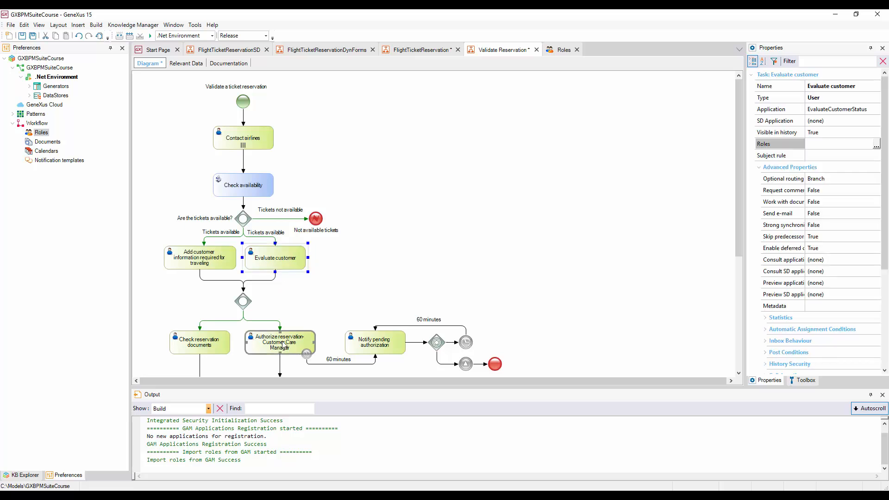
left_click(280, 342)
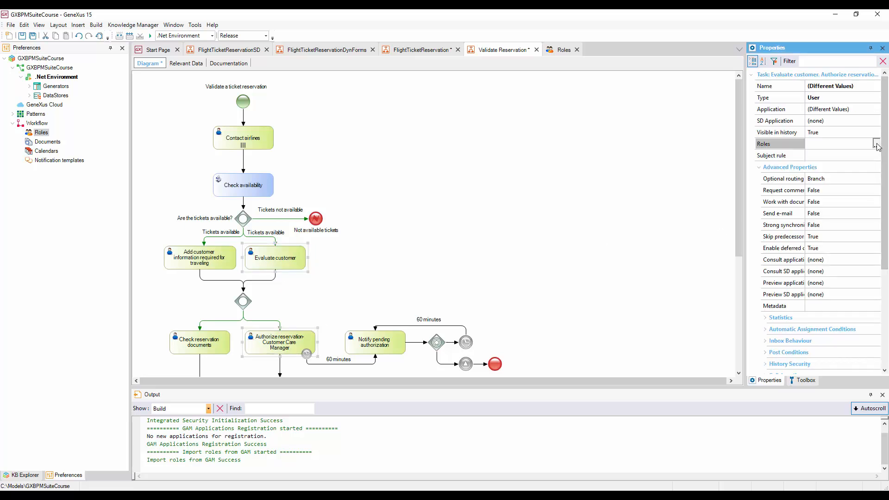
left_click(876, 144)
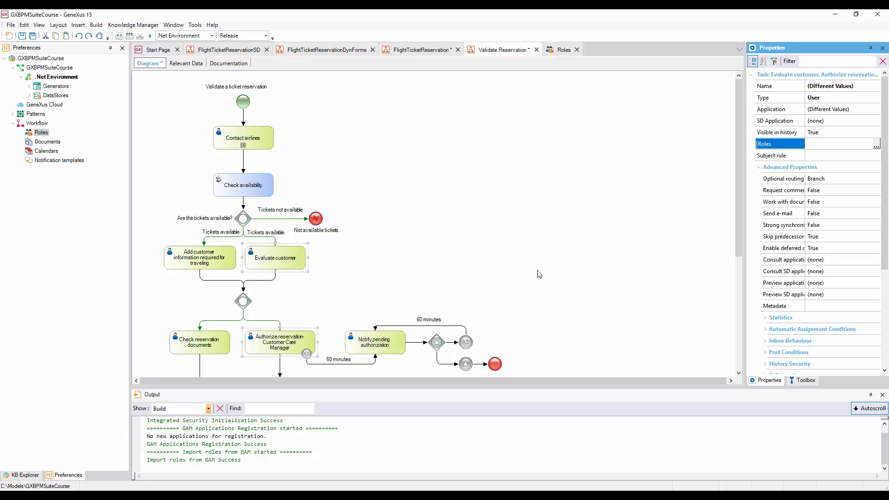
left_click(540, 274)
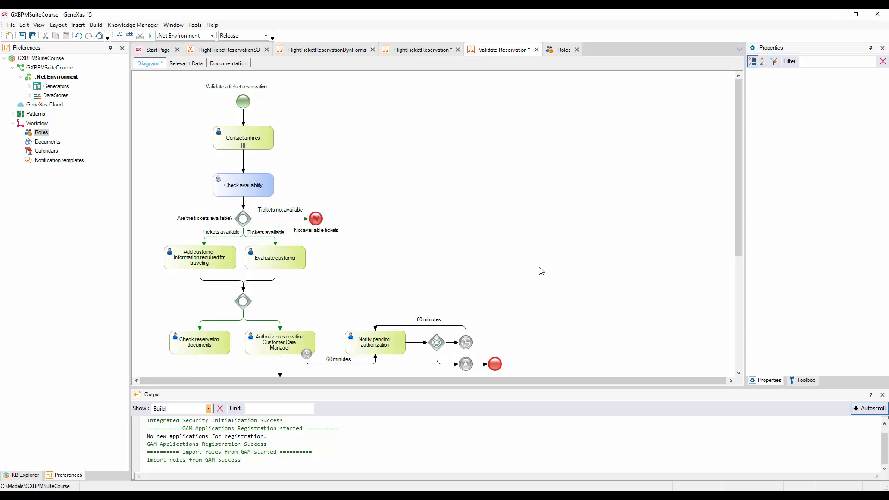
mouse_move(436, 54)
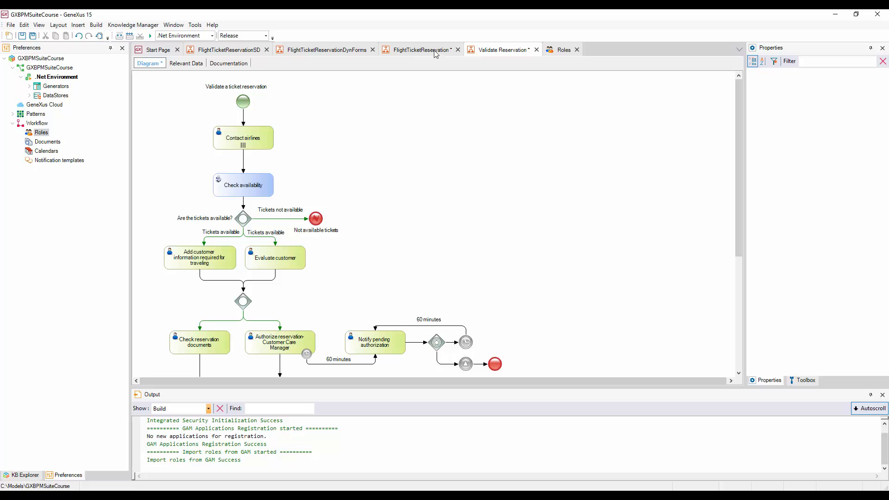
Step: Assign TravelAgencyEmployee to the New reservation request start event of FlightTicketReservation
left_click(419, 50)
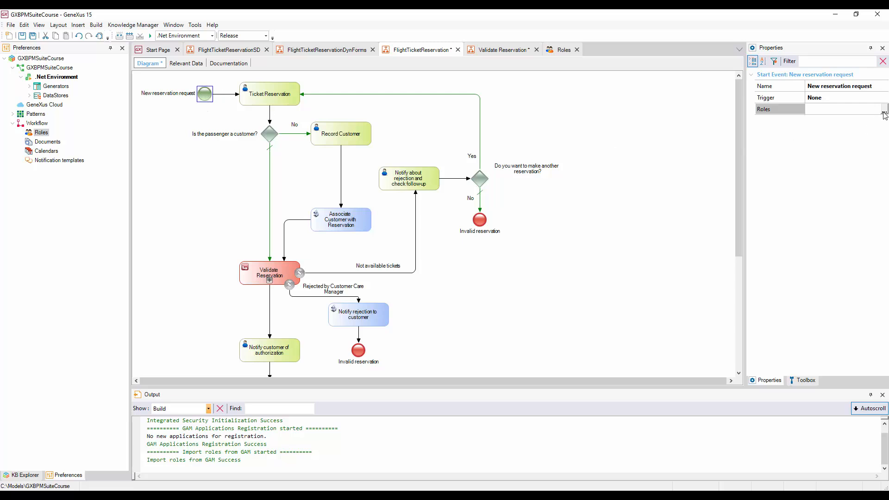
left_click(884, 109)
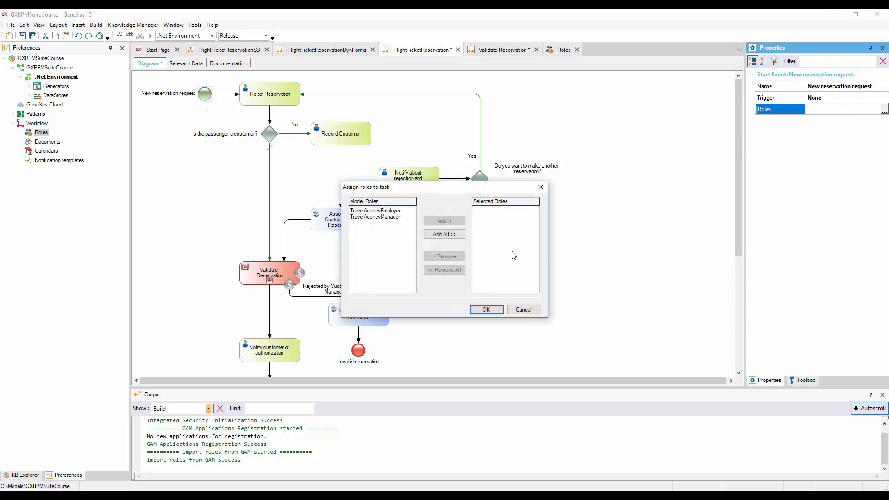
left_click(377, 210)
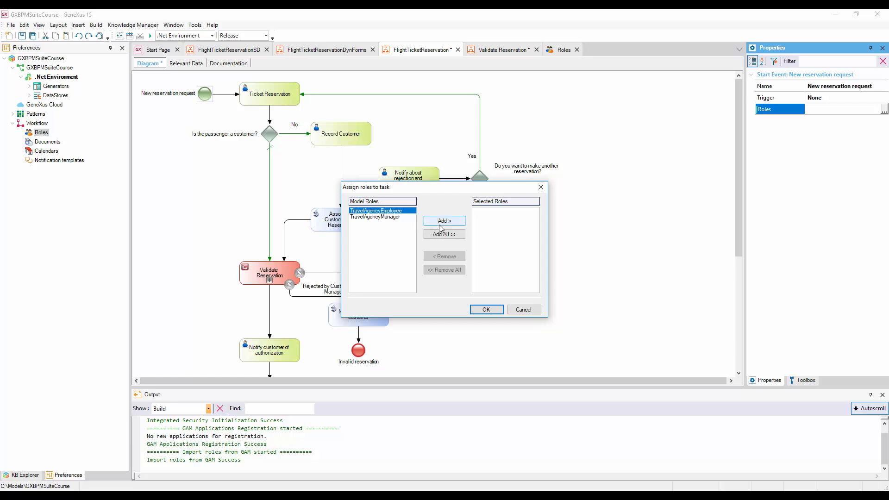
left_click(445, 221)
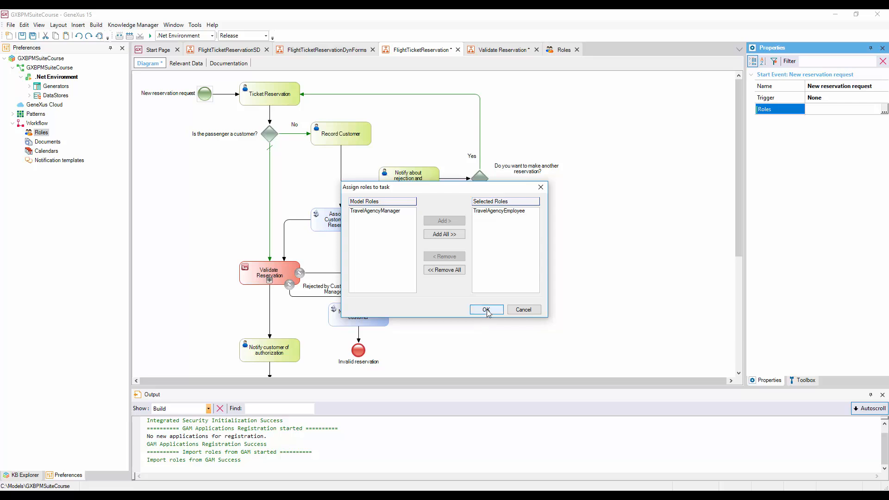
left_click(484, 310)
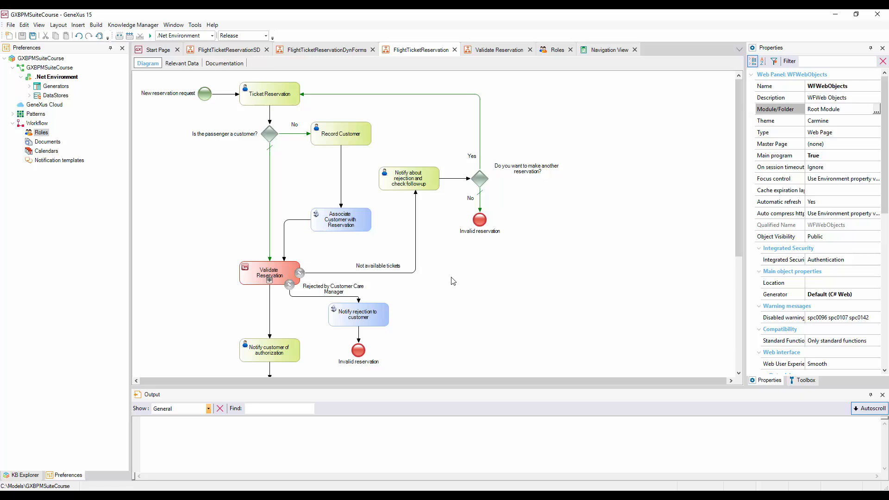
Step: Add FlightTicketReservation to a business process deployment via Tools > Workflow > Deploy Business Processes
left_click(194, 24)
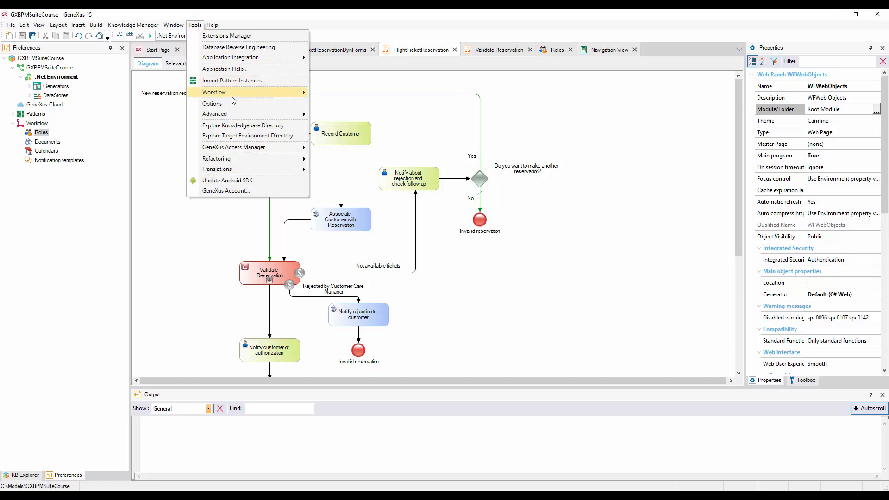
left_click(214, 92)
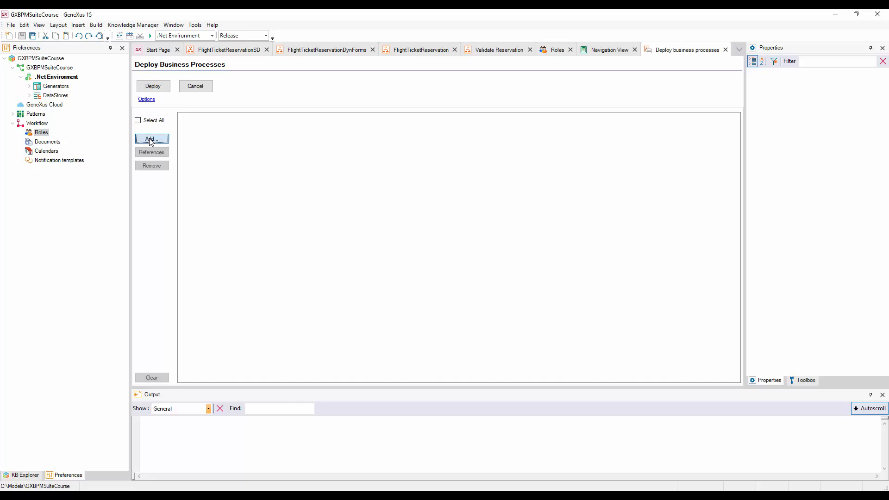
left_click(151, 139)
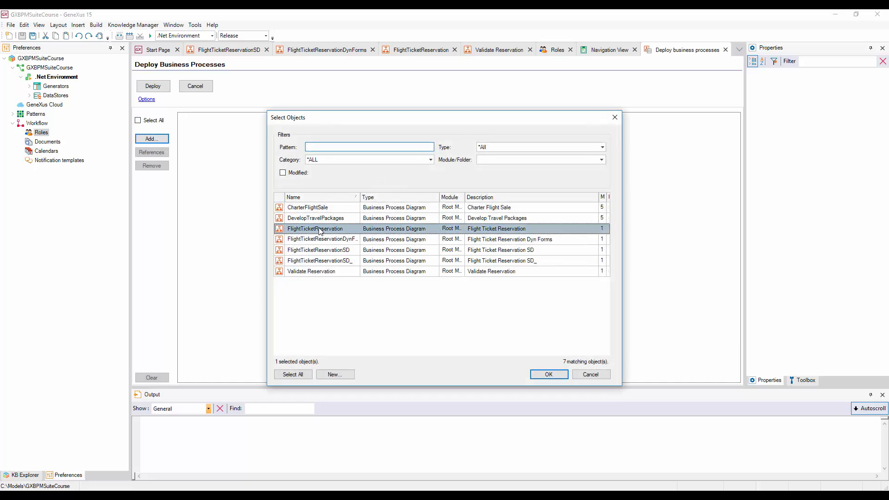
left_click(547, 373)
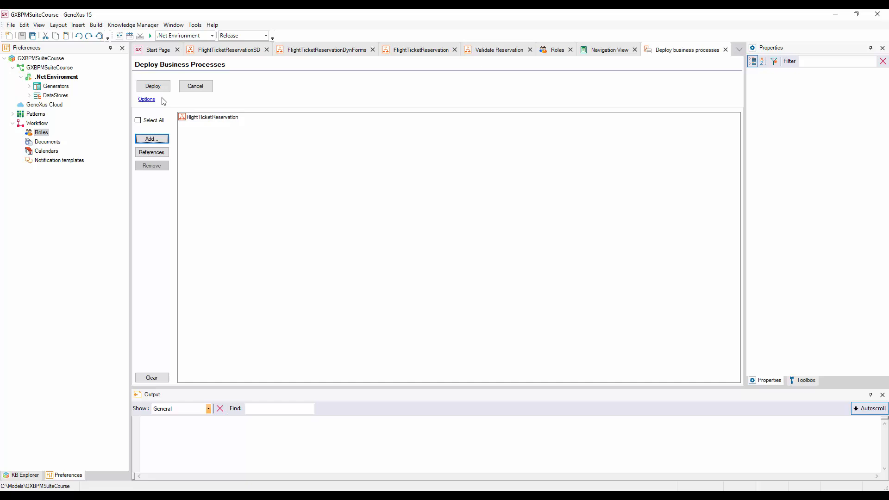
left_click(152, 85)
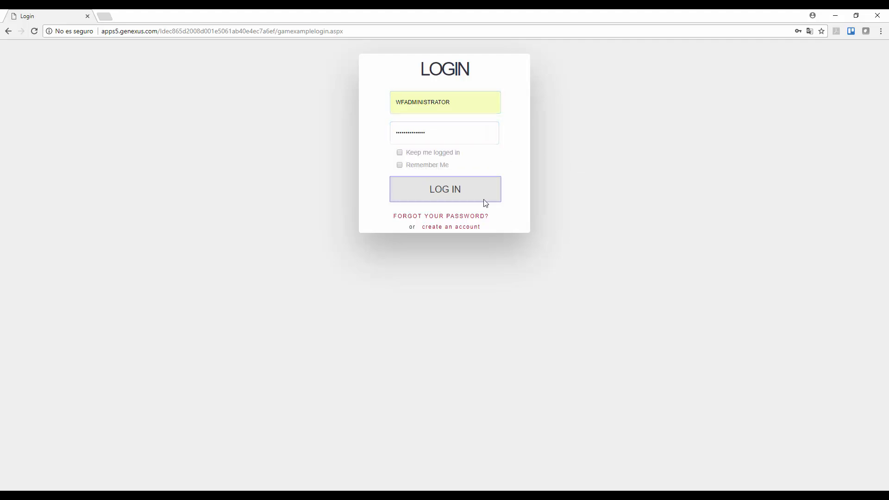
Step: Log in to the GXflow client as the workflow administrator
left_click(445, 189)
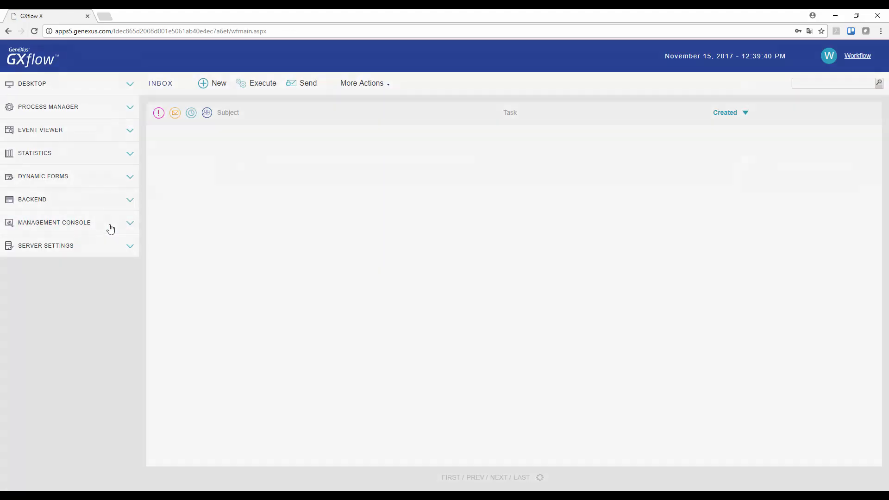
Step: Show the Management Console roles list, where TravelAgencyEmployee and TravelAgencyManager now appear
left_click(54, 223)
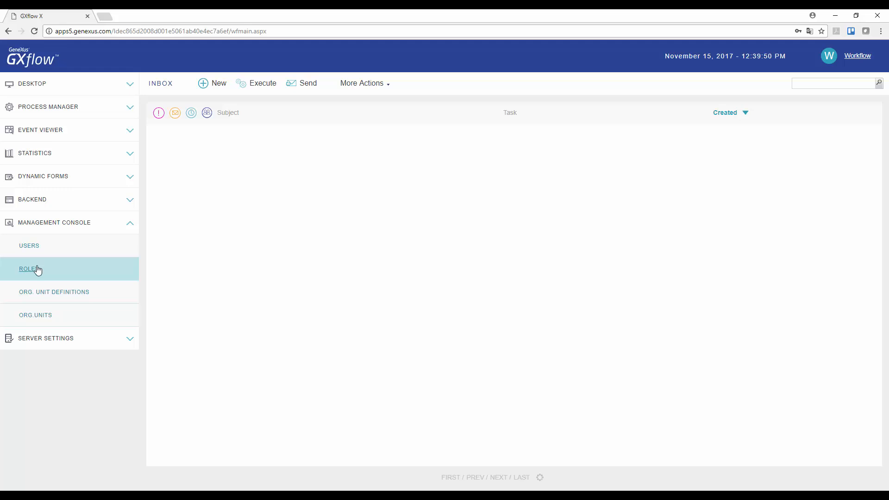
left_click(28, 268)
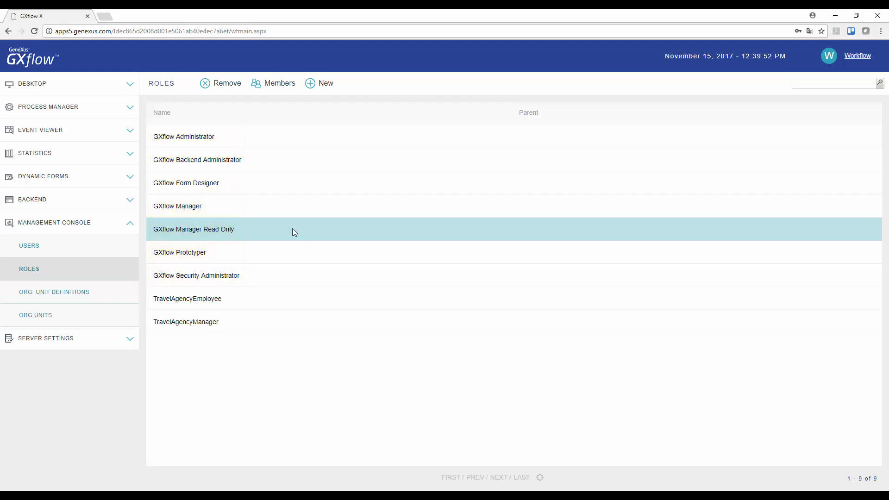
left_click(183, 137)
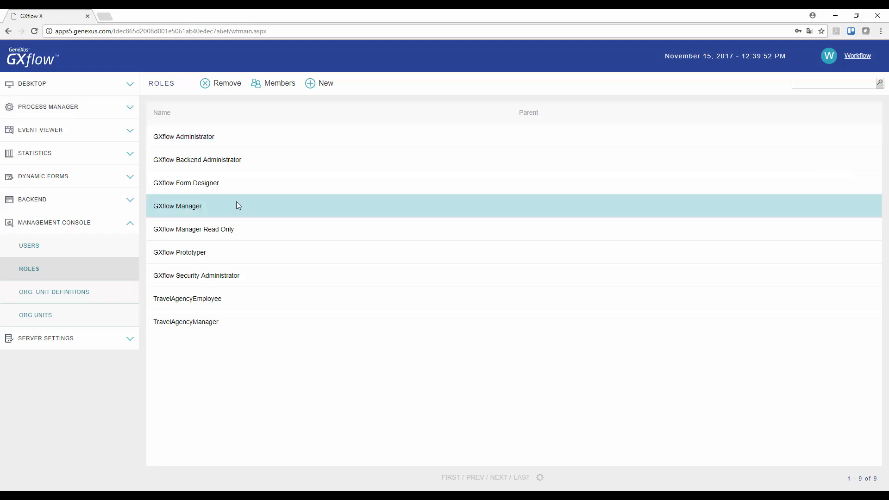
mouse_move(48, 107)
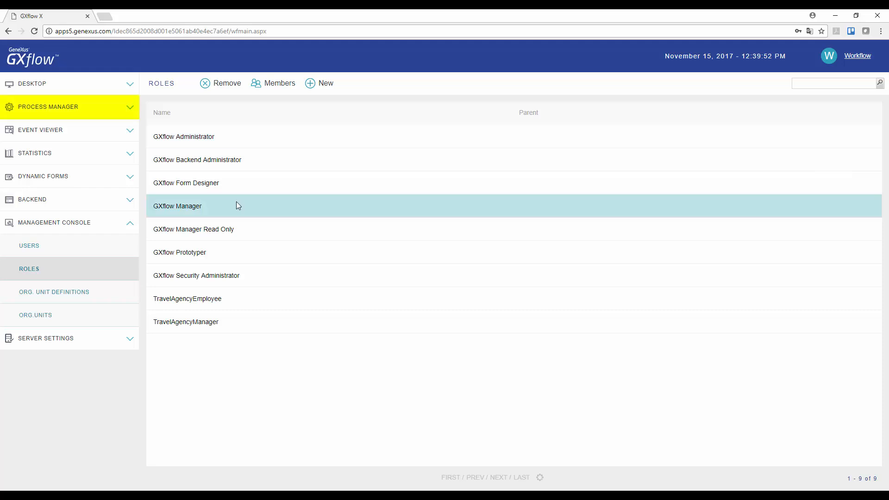
mouse_move(242, 220)
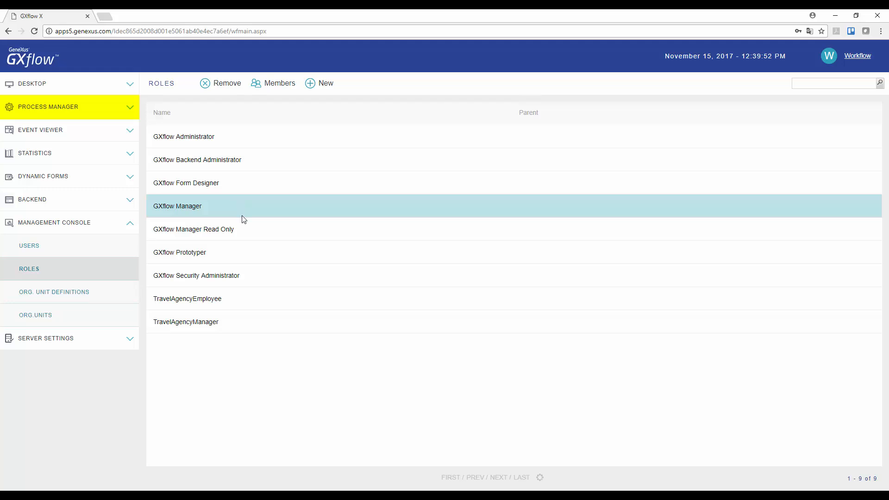
mouse_move(241, 219)
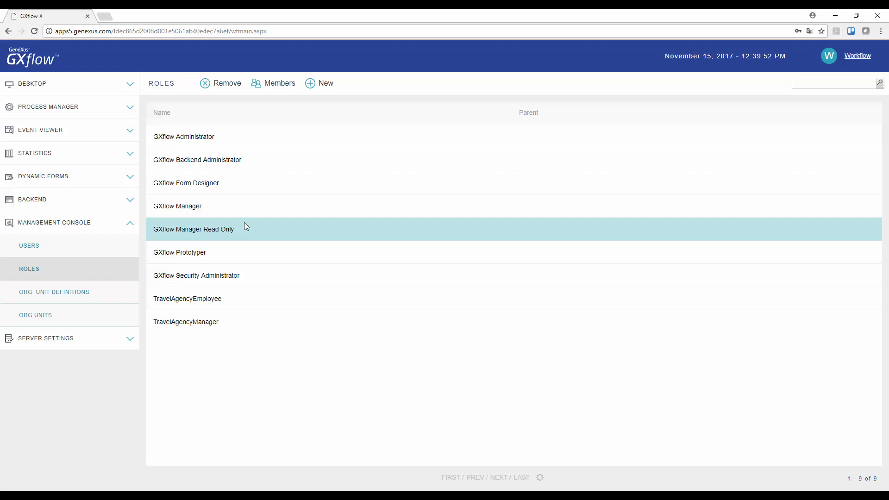
mouse_move(48, 107)
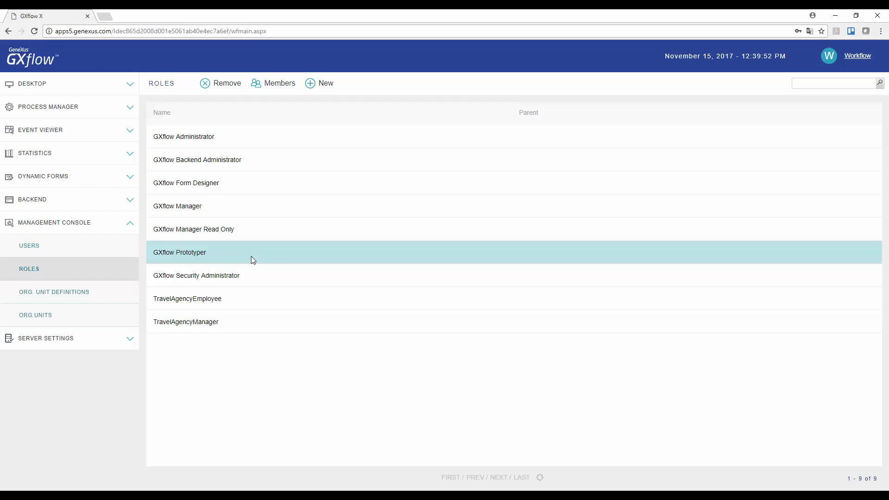
mouse_move(21, 249)
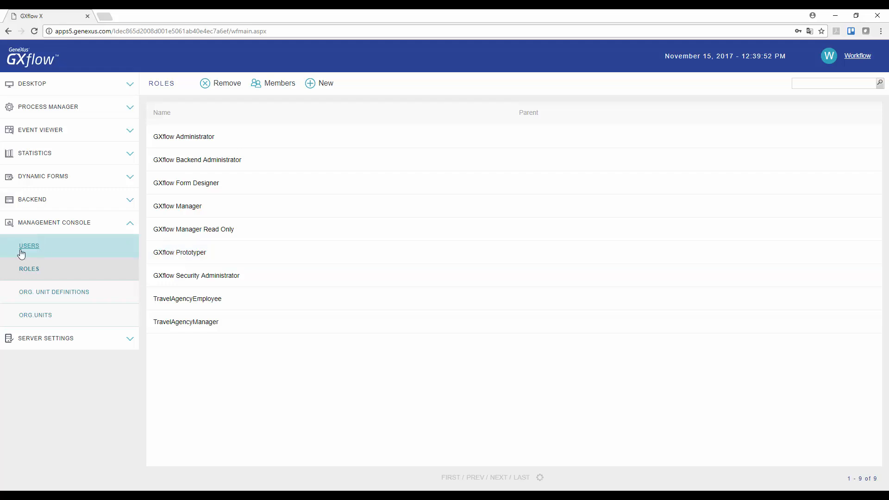
left_click(29, 246)
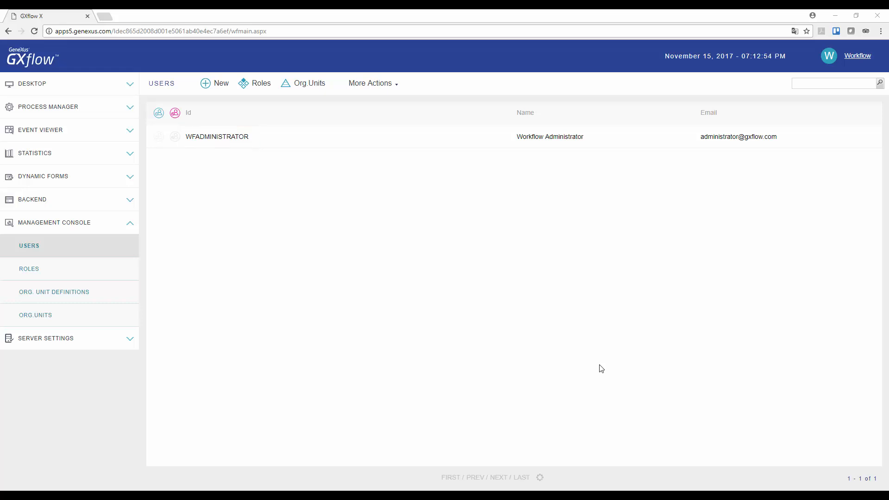
mouse_move(394, 235)
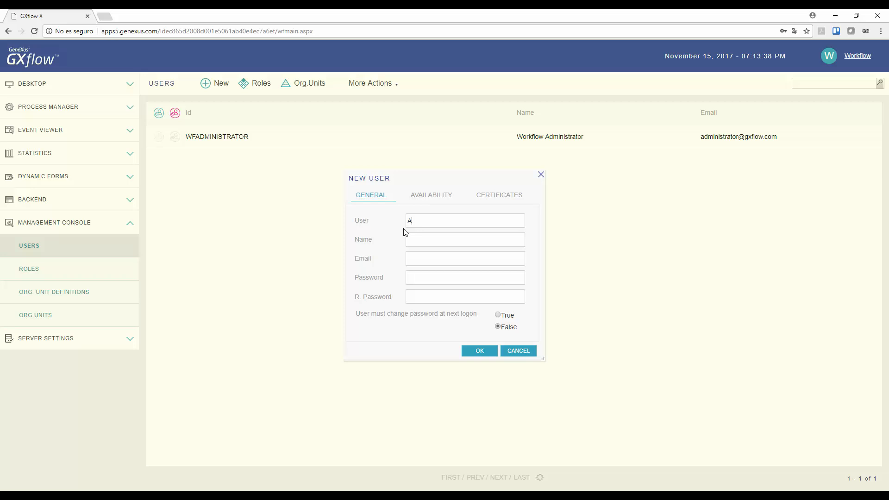
type("SMITH")
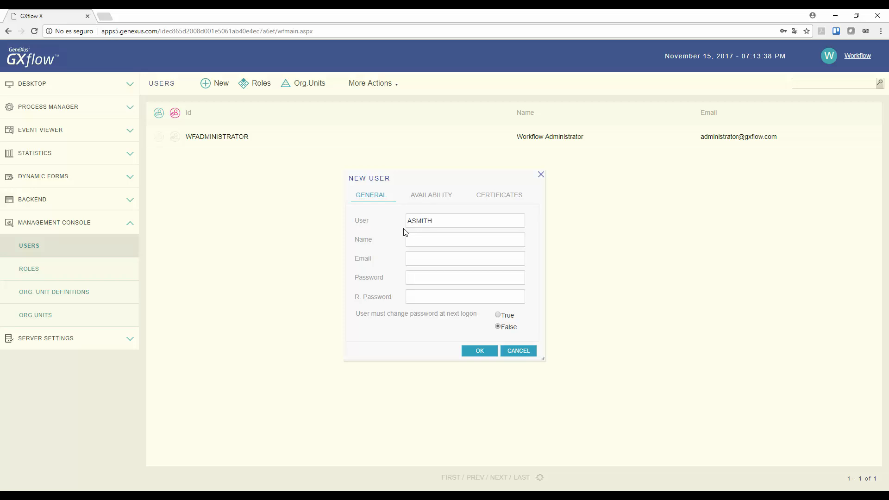
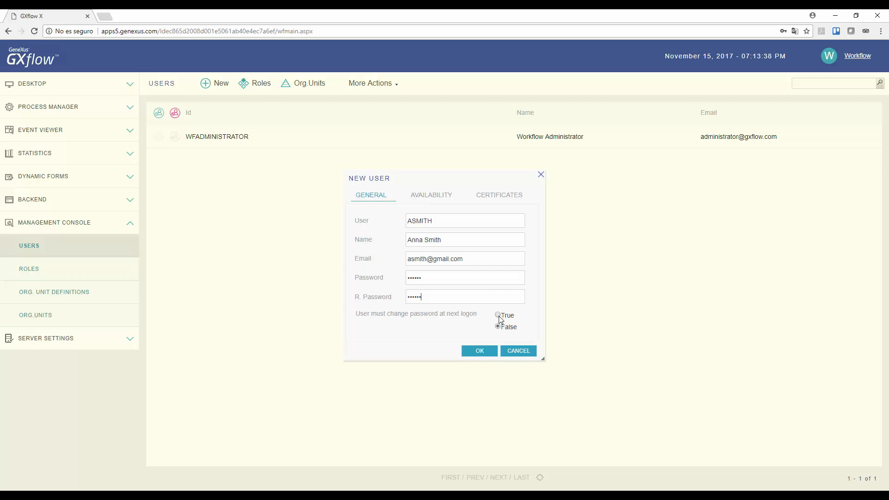
left_click(498, 315)
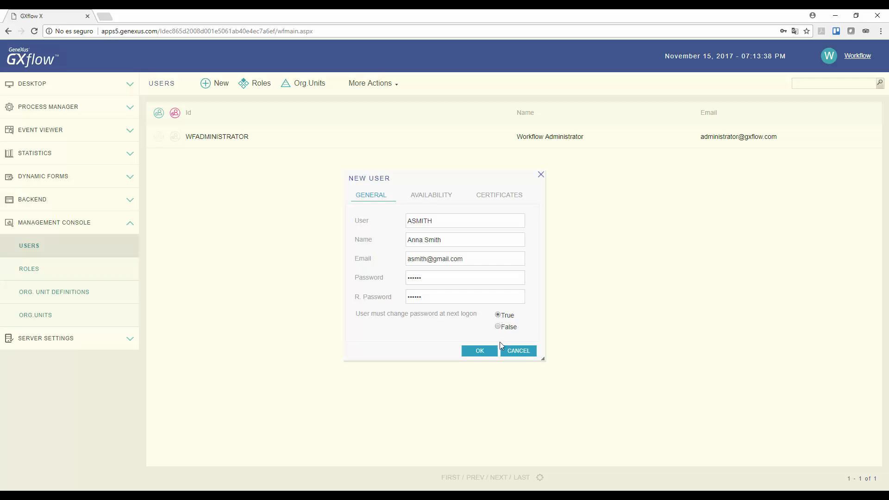
mouse_move(478, 350)
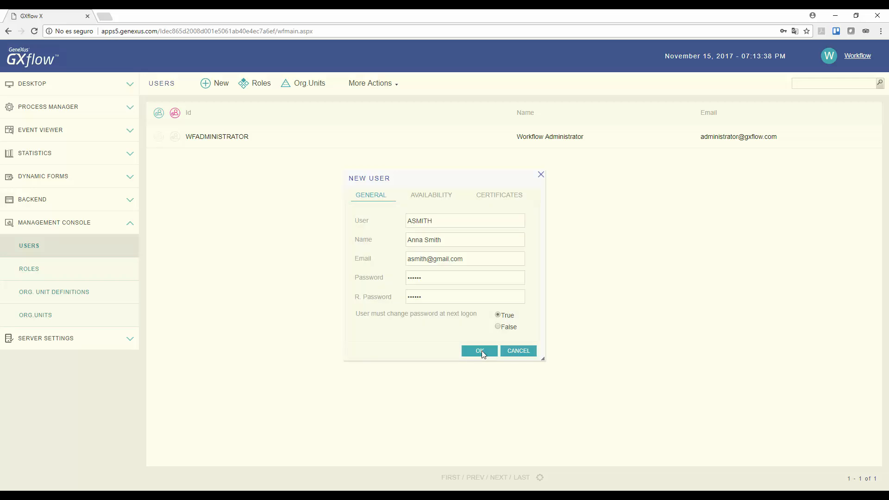
left_click(479, 350)
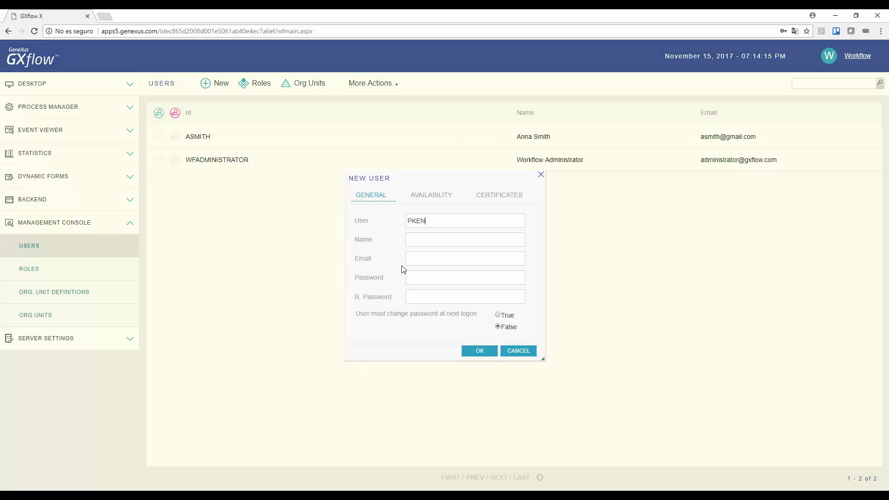
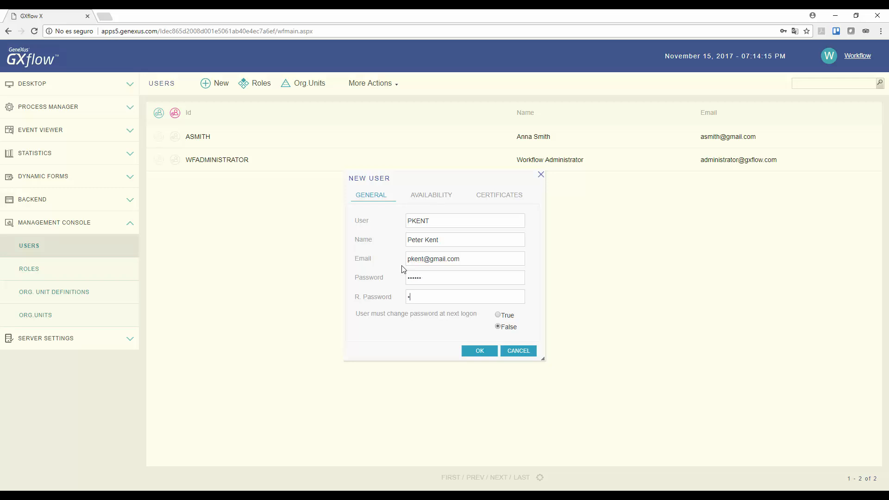
type("••••••")
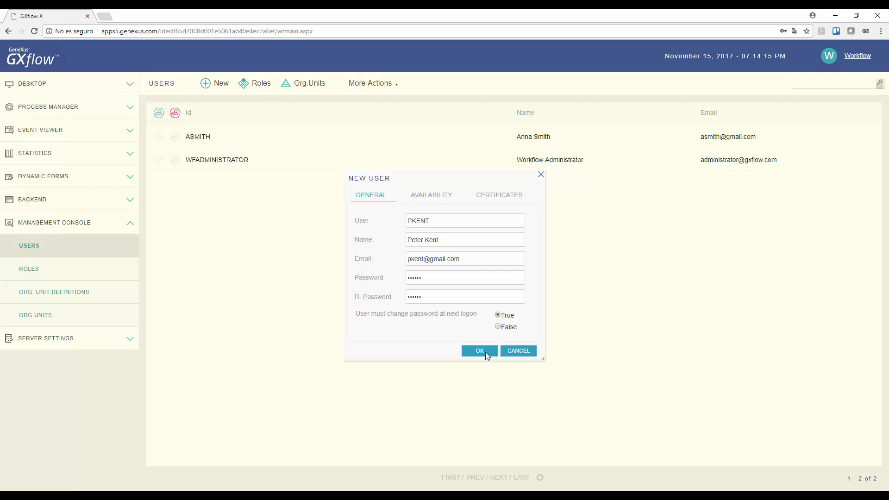
left_click(479, 350)
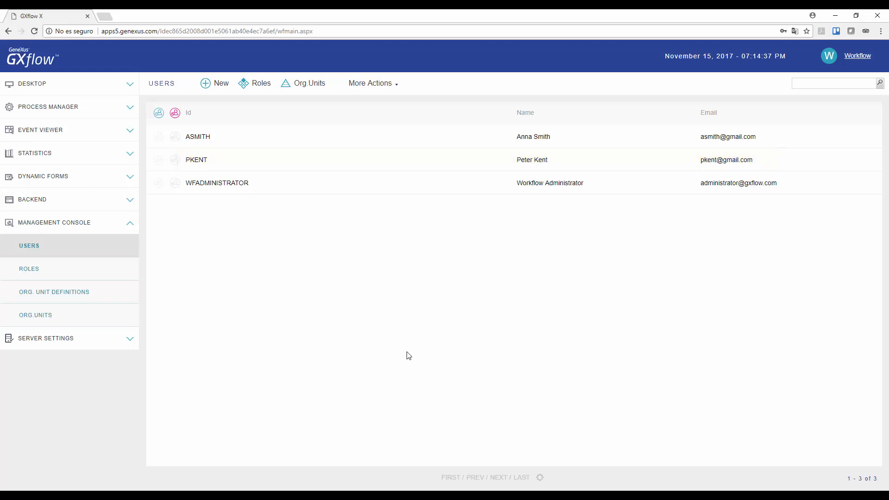
left_click(29, 268)
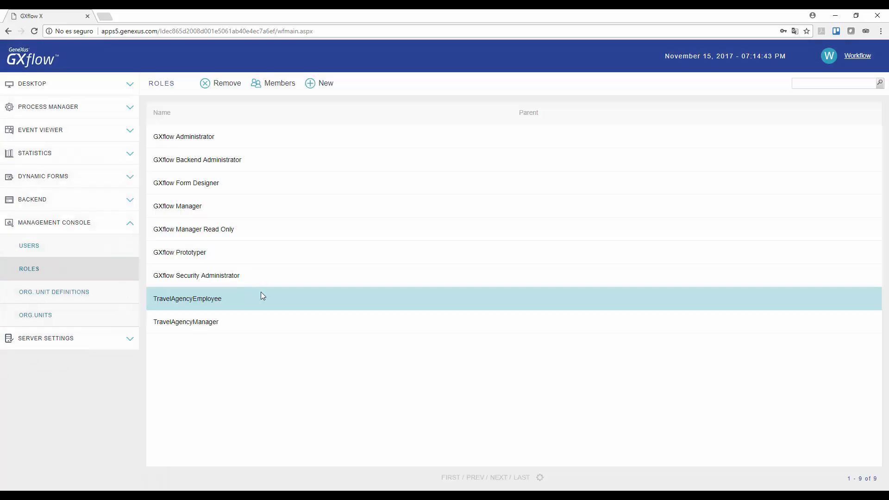
mouse_move(216, 302)
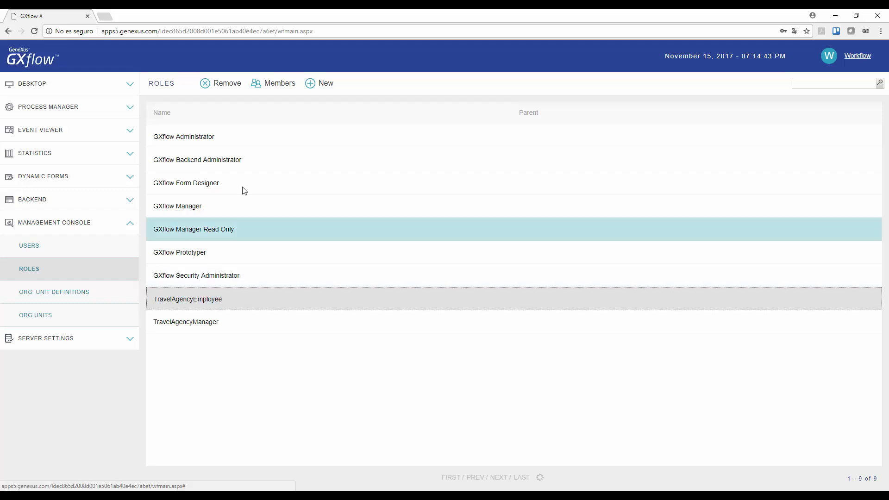
left_click(279, 82)
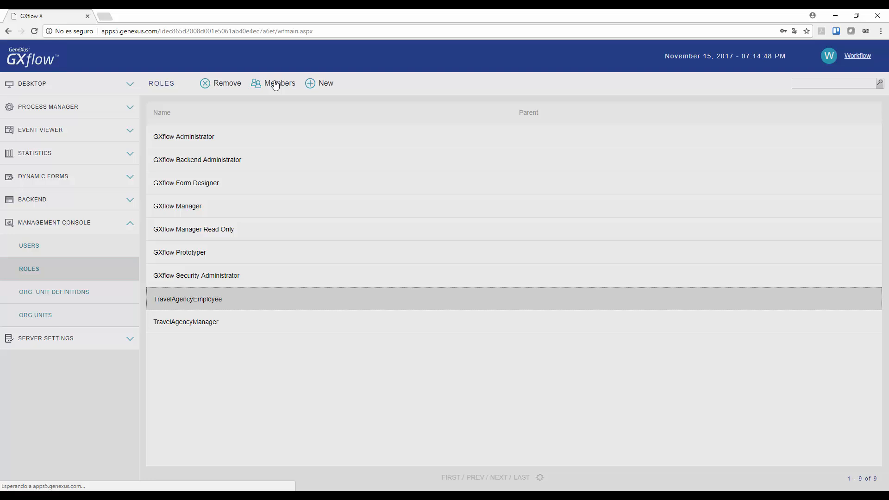
left_click(279, 83)
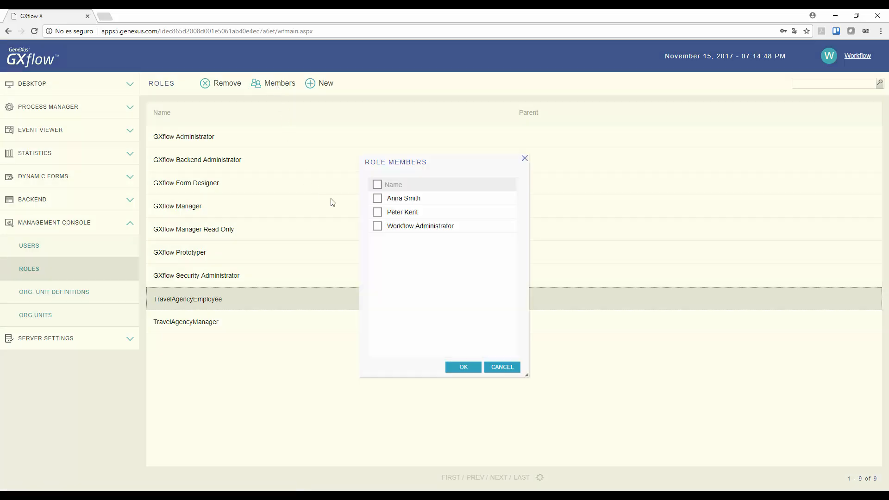
left_click(376, 211)
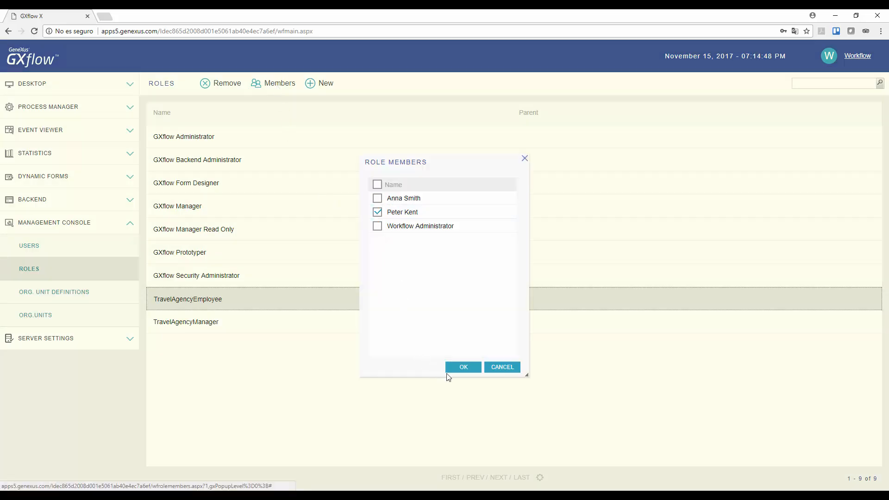
left_click(463, 367)
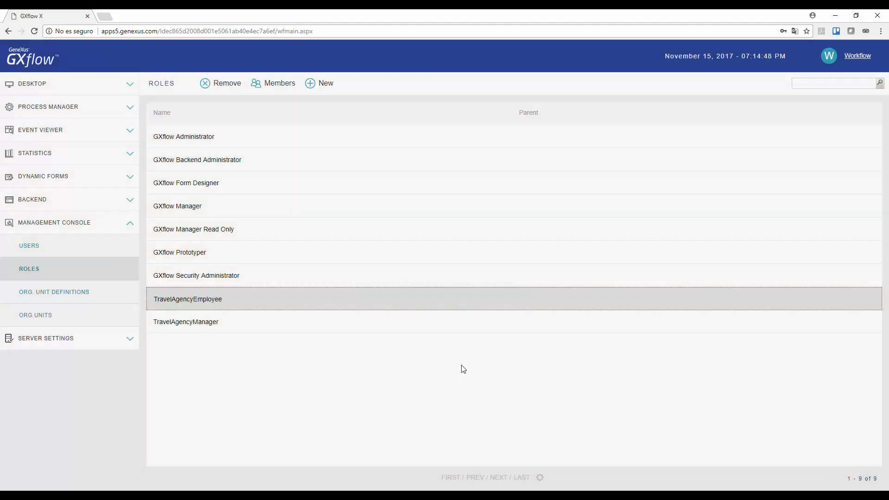
mouse_move(230, 332)
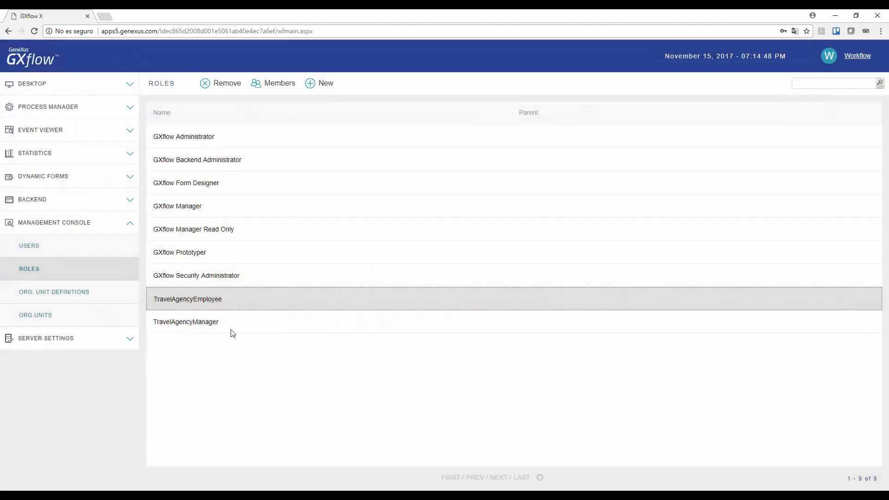
Step: Bring up the member list of the TravelAgencyManager role
left_click(186, 322)
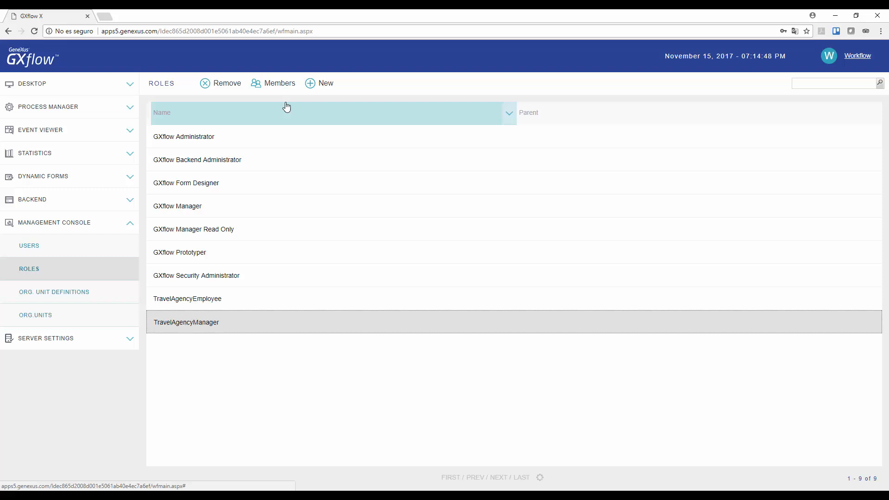
left_click(279, 82)
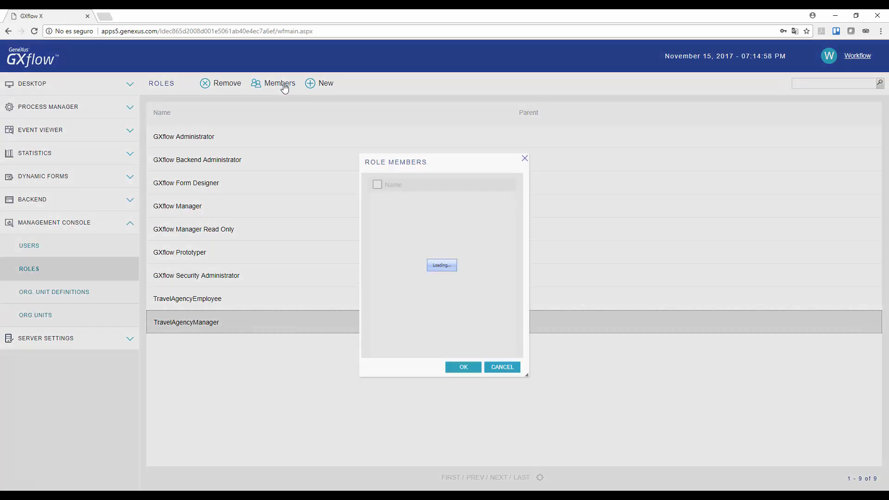